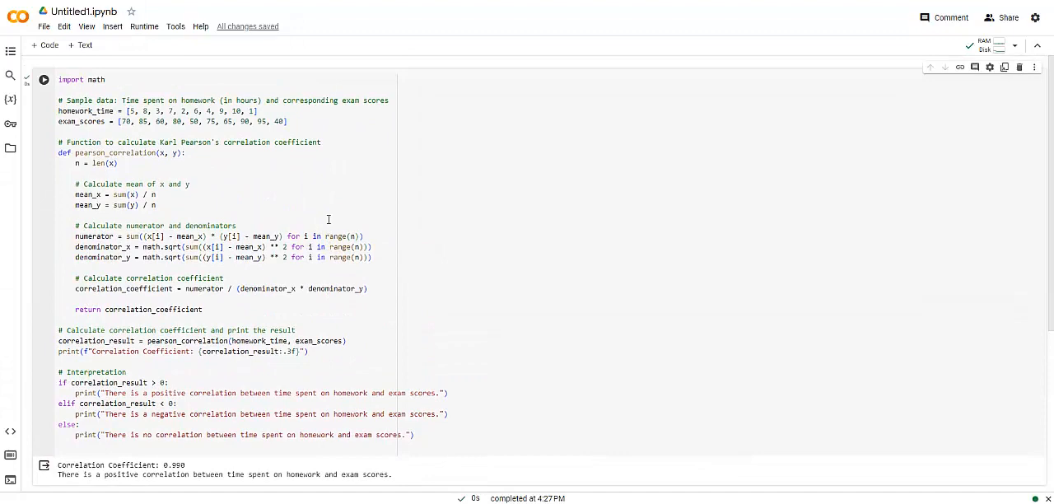
pyautogui.moveTo(368, 231)
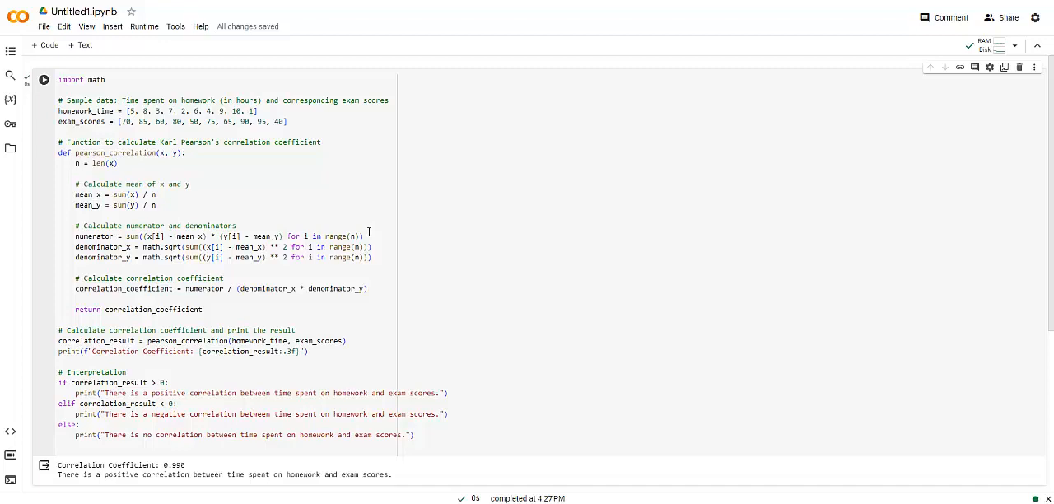
# - Run the Pearson correlation solution code in the HackerRank editor
pyautogui.scroll(-3)
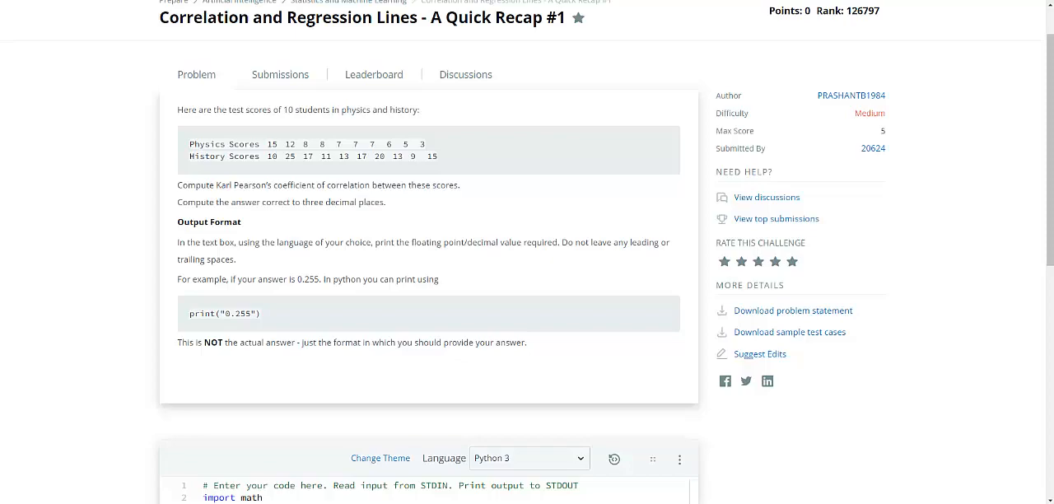
pyautogui.scroll(-3)
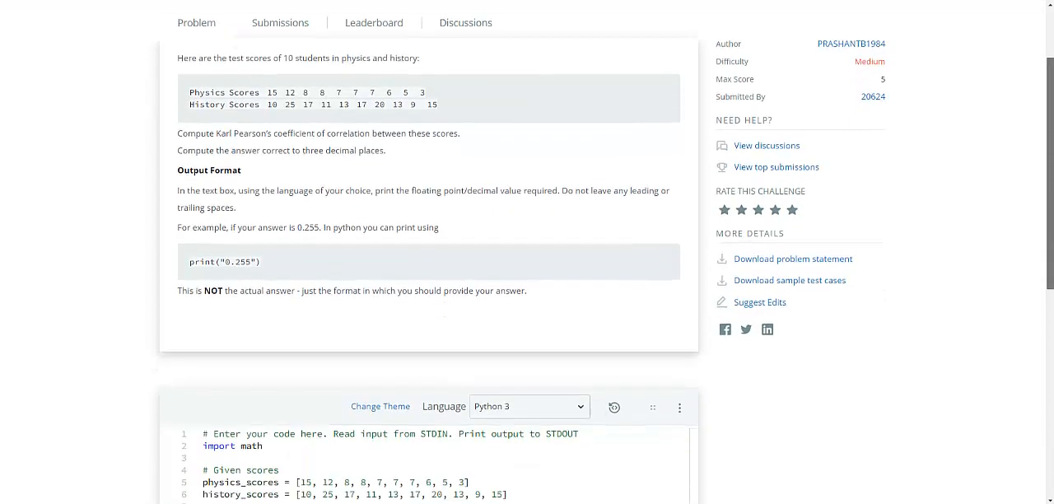
pyautogui.scroll(-3)
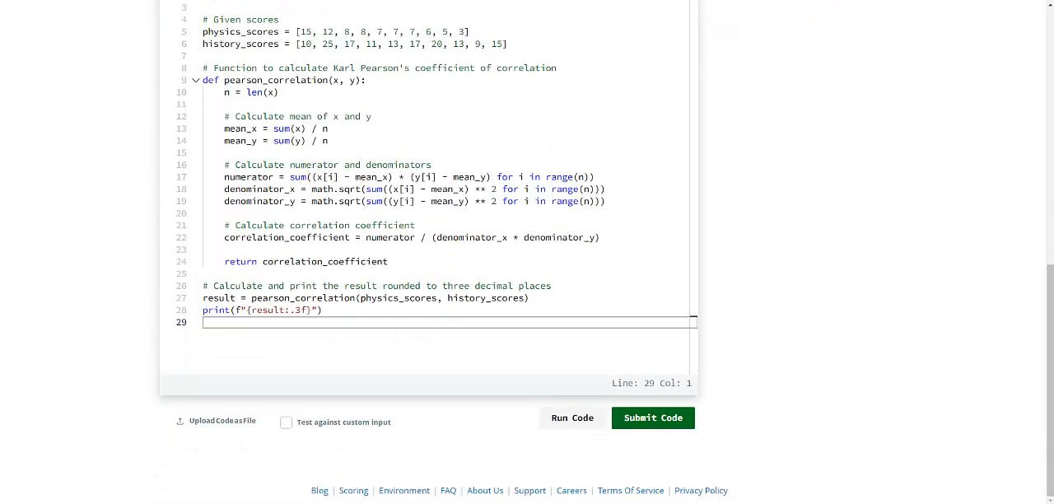
pyautogui.click(572, 417)
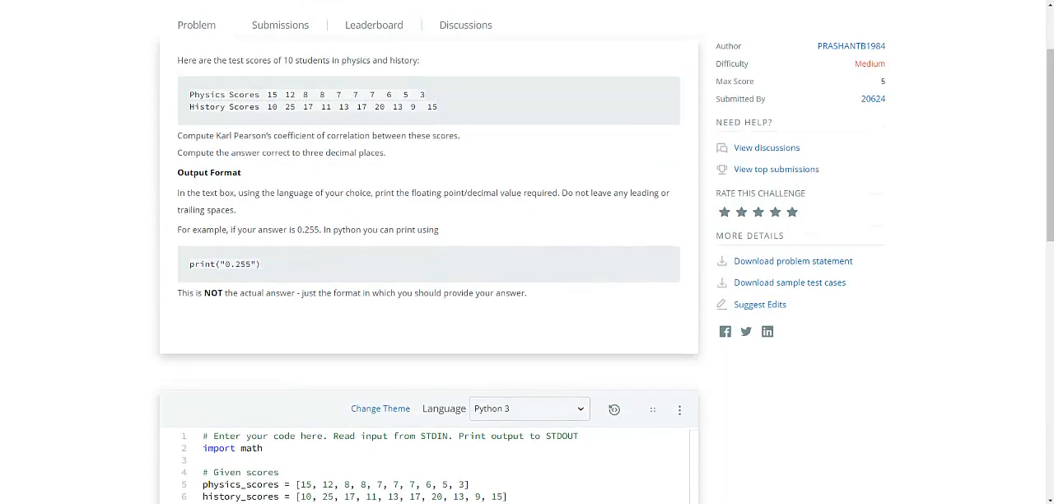
# - Test the solution against custom input with the physics and history scores
pyautogui.scroll(-3)
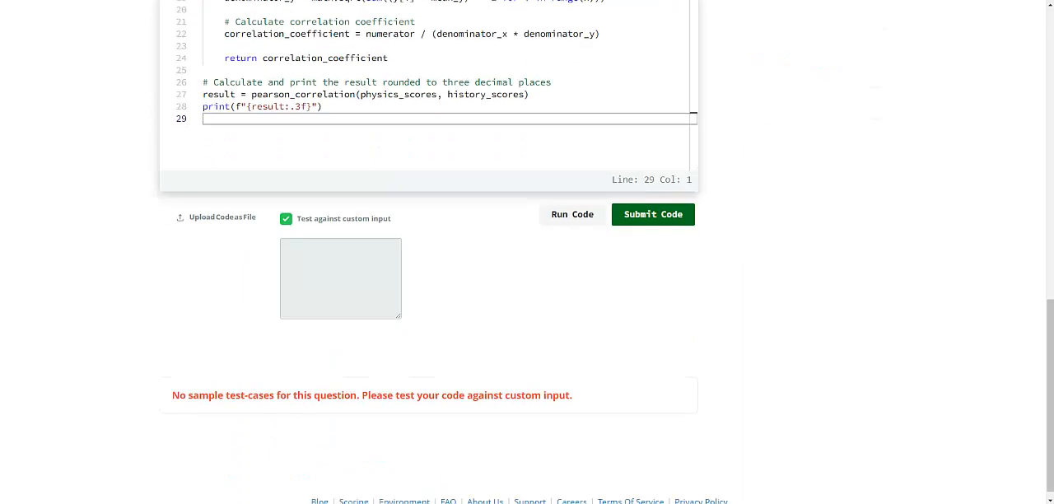
pyautogui.click(572, 214)
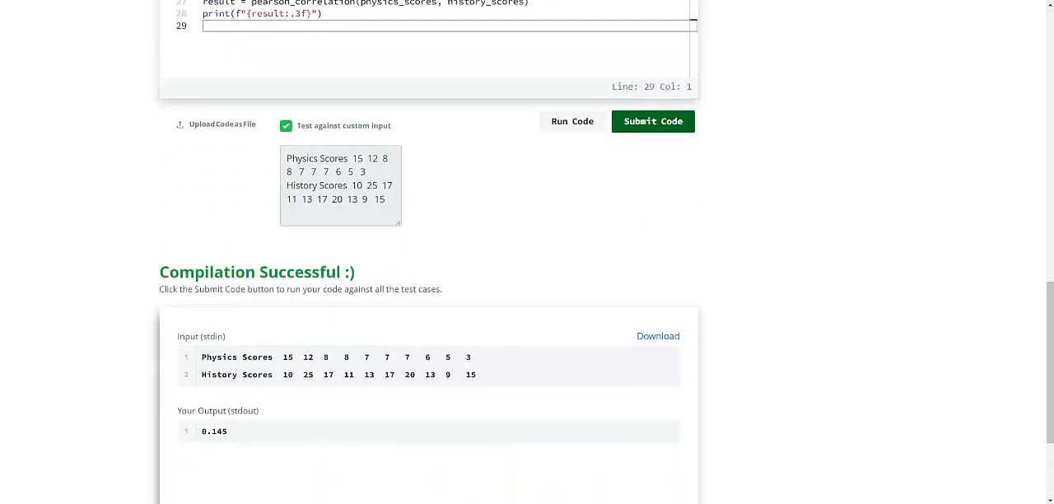
pyautogui.click(653, 121)
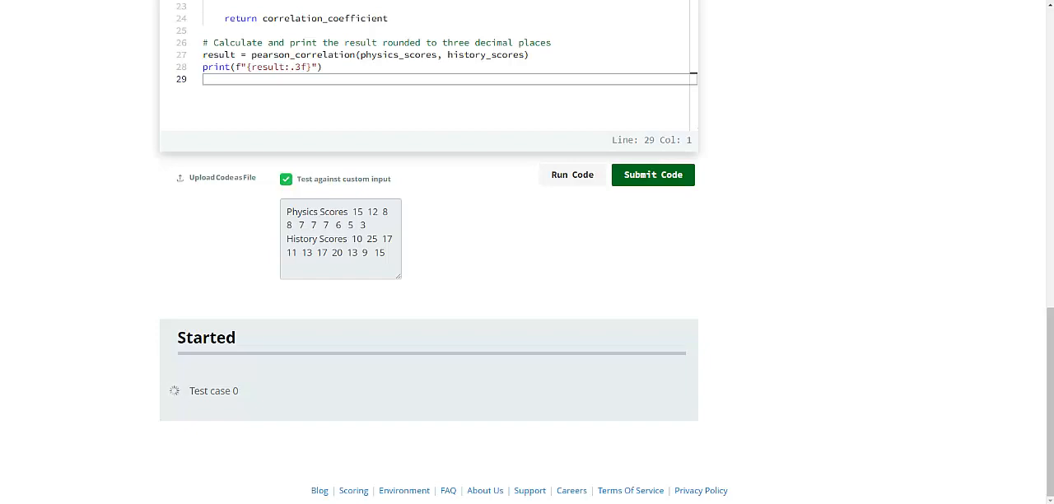
pyautogui.click(653, 174)
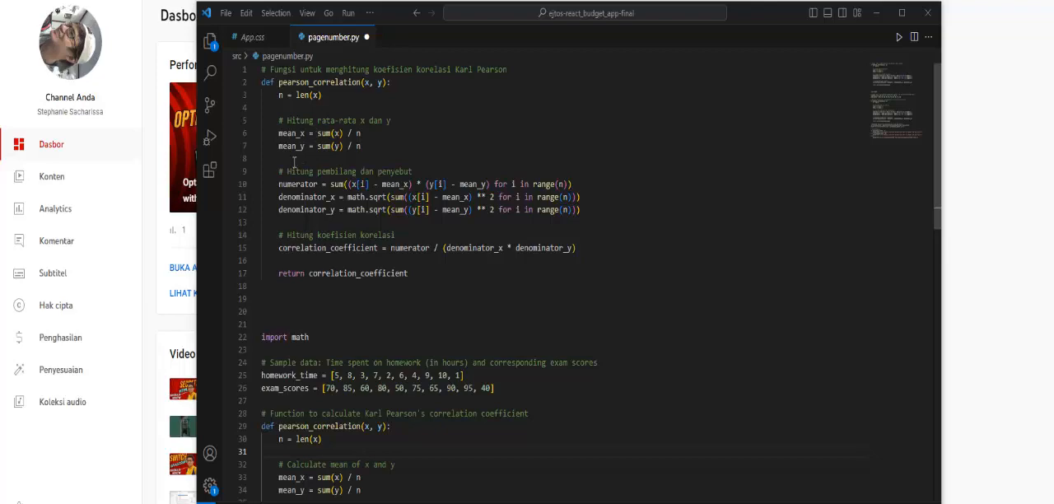
pyautogui.moveTo(413, 119)
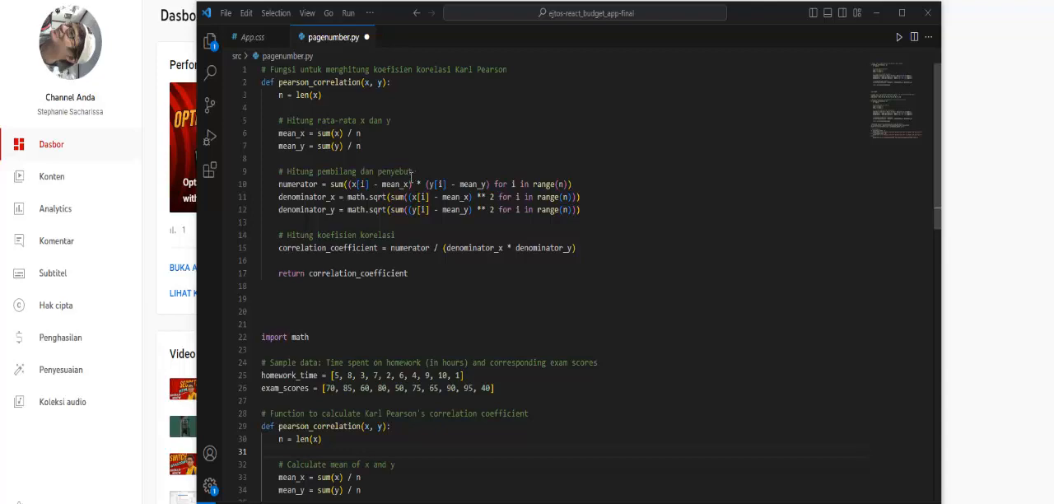
pyautogui.moveTo(412, 180)
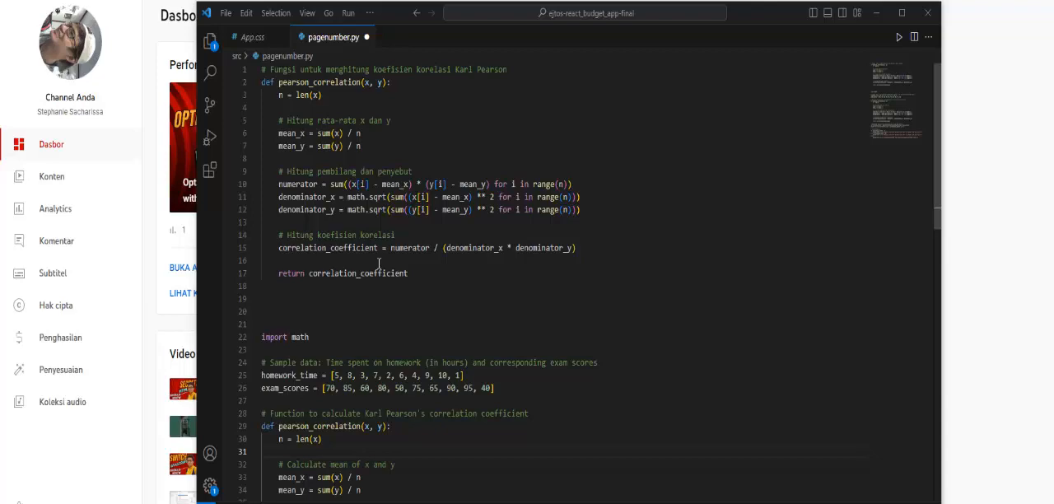
pyautogui.moveTo(457, 261)
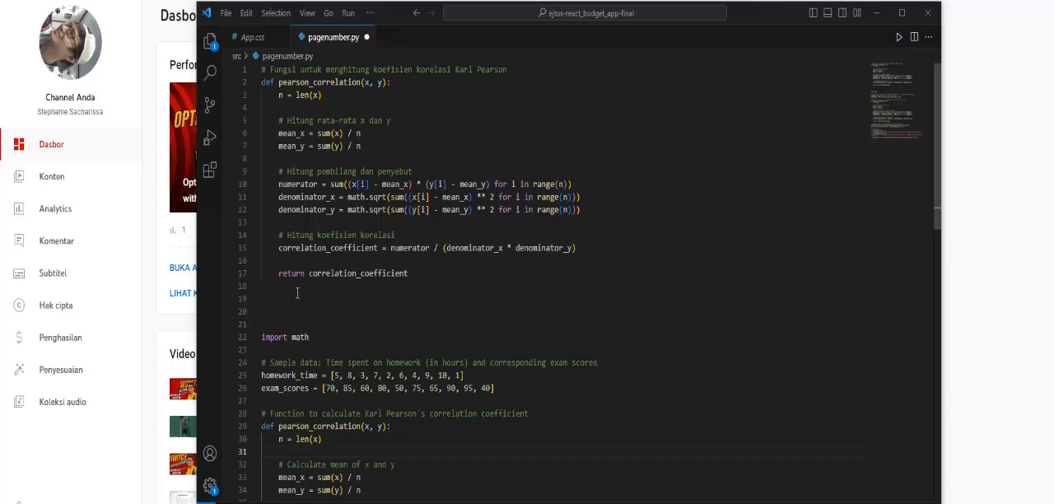
pyautogui.moveTo(310, 292)
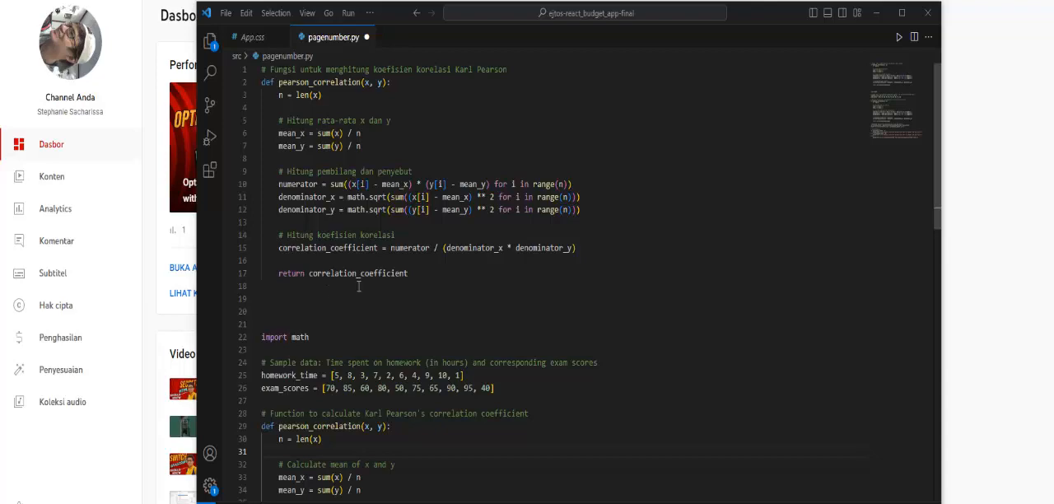
pyautogui.moveTo(351, 301)
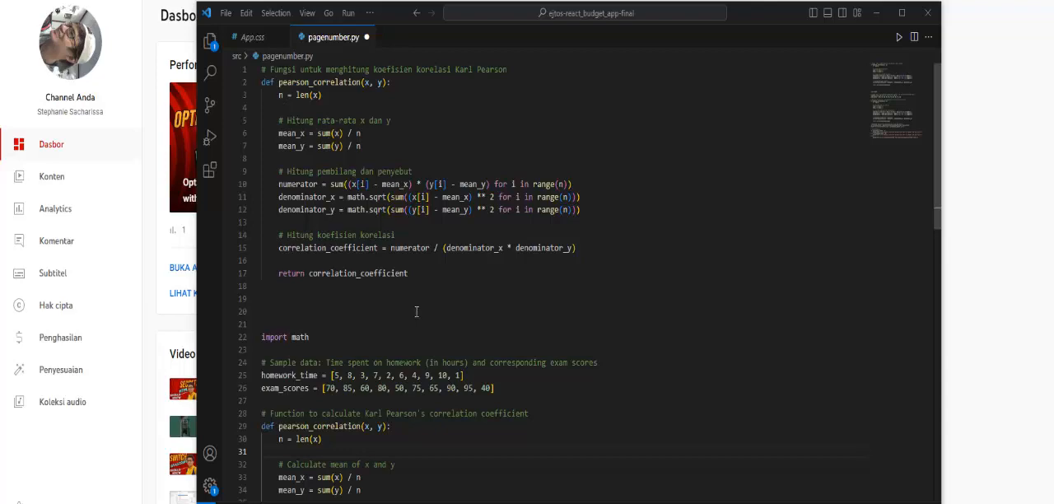
pyautogui.moveTo(547, 311)
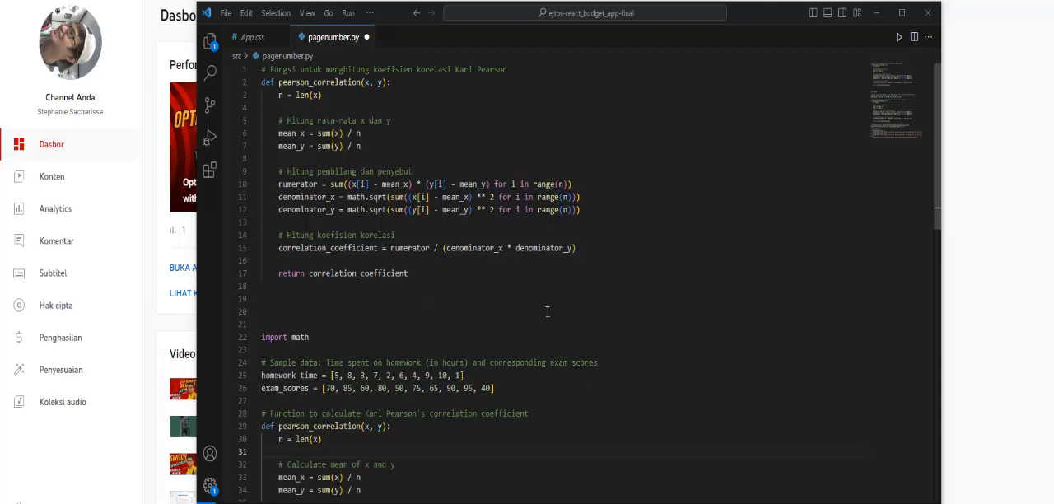